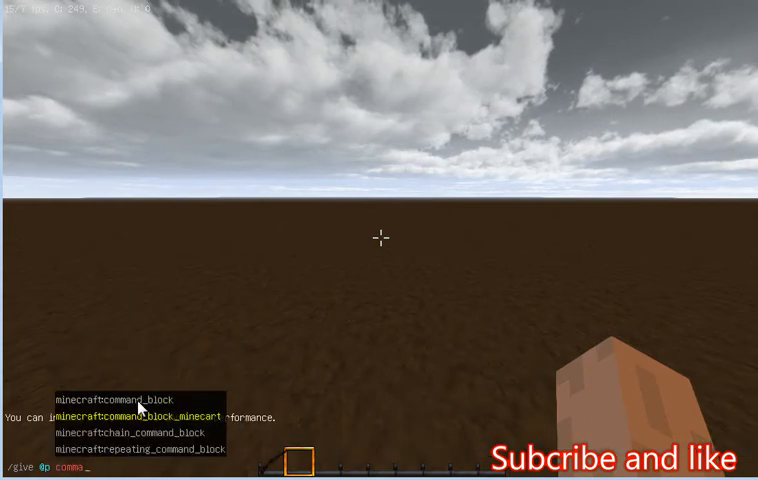
# Step: Give yourself a command block, place it on the dirt, and check the inventory
pyautogui.press('Return')
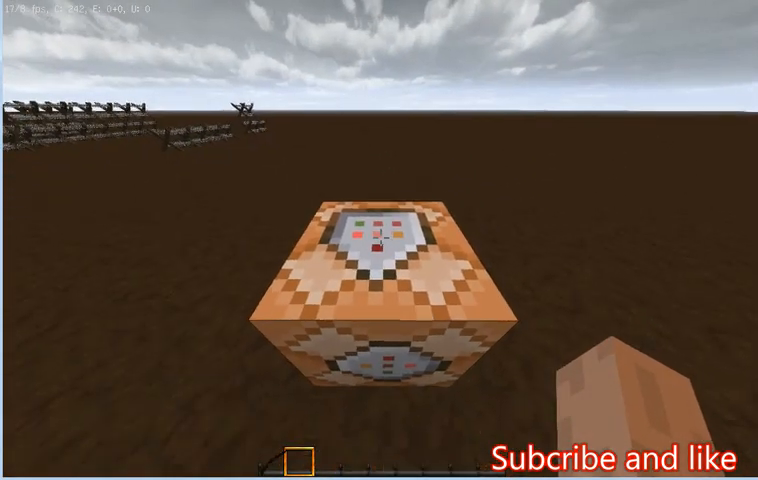
pyautogui.press('e')
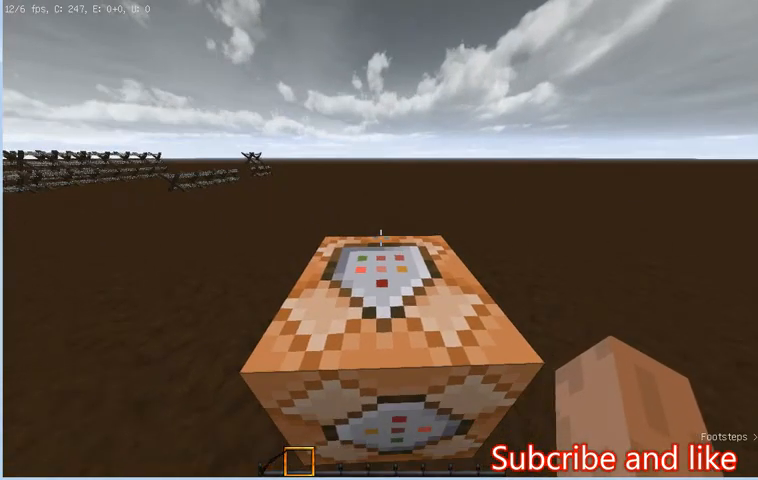
pyautogui.moveTo(380, 240)
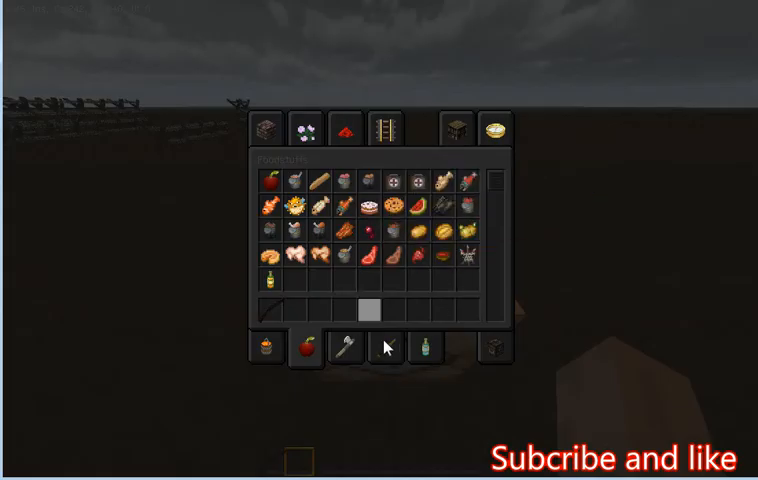
pyautogui.press('Escape')
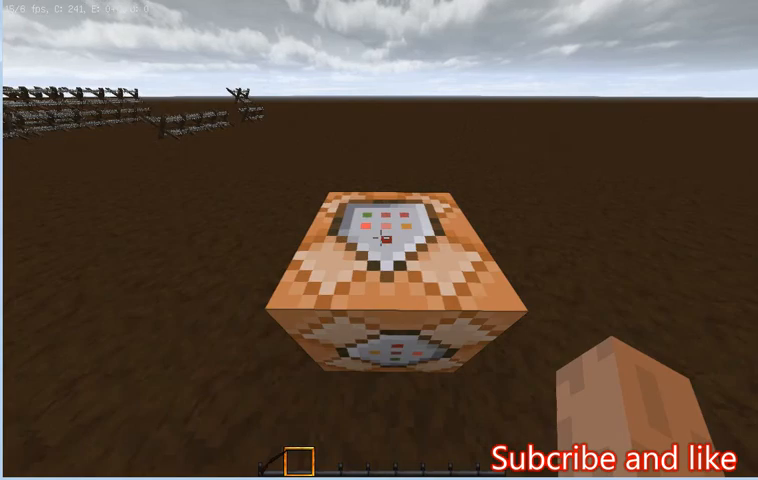
pyautogui.press('Escape')
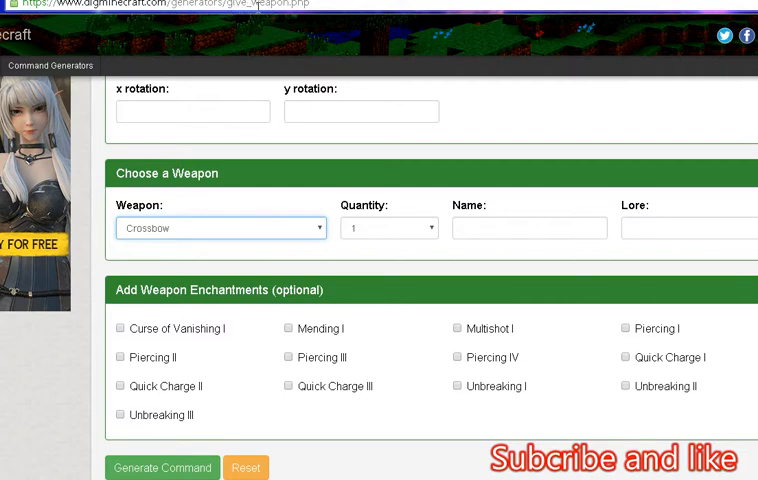
pyautogui.moveTo(310, 16)
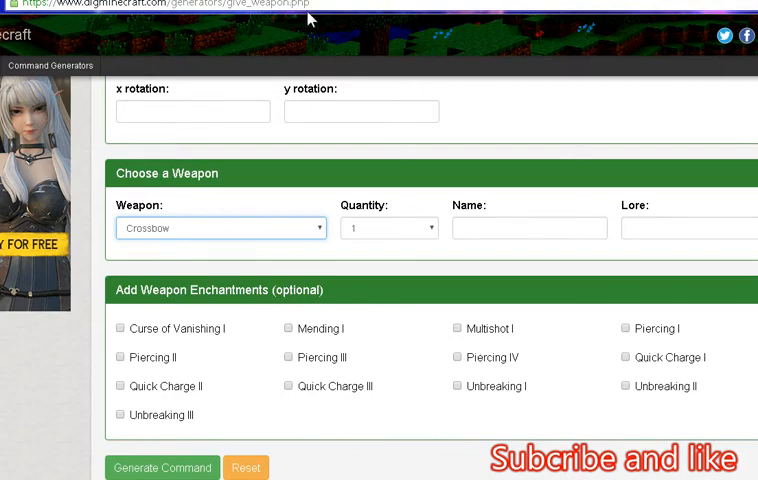
pyautogui.moveTo(270, 248)
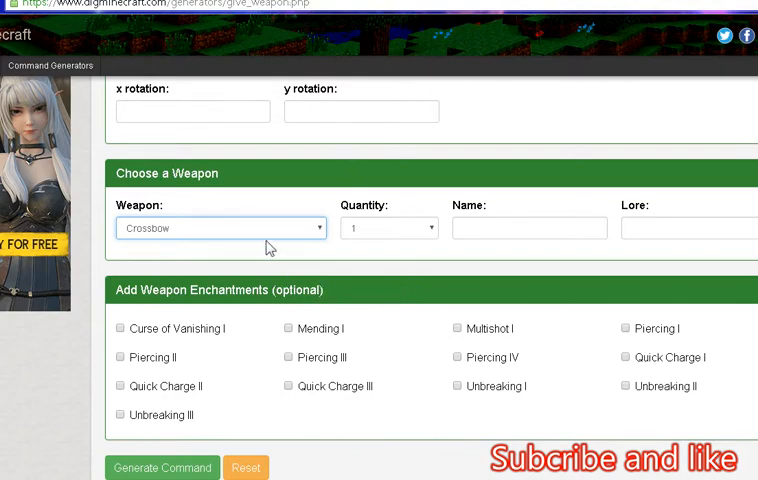
# Step: Choose Crossbow as the weapon and name it Chauchat
pyautogui.click(220, 228)
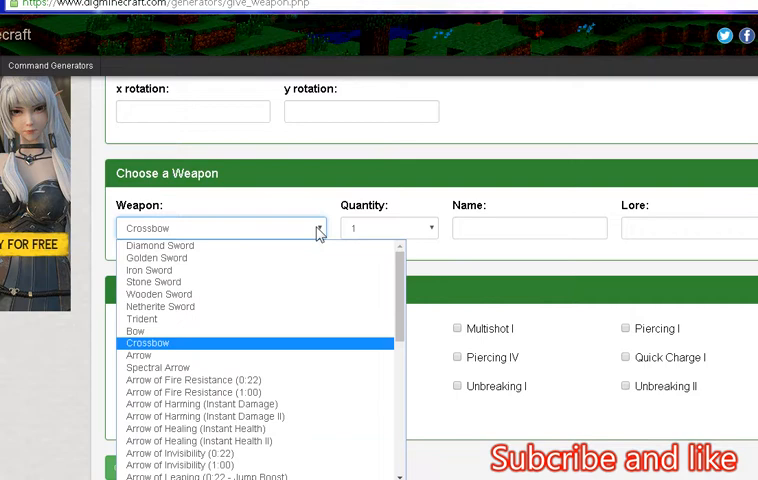
pyautogui.click(148, 342)
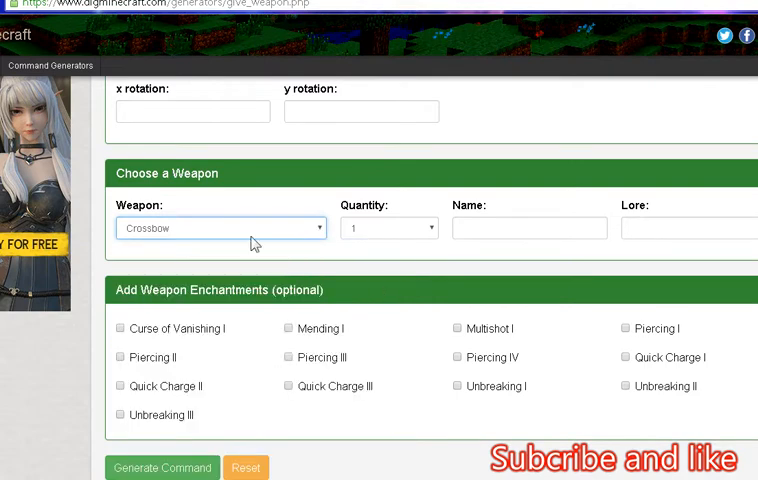
pyautogui.moveTo(108, 216)
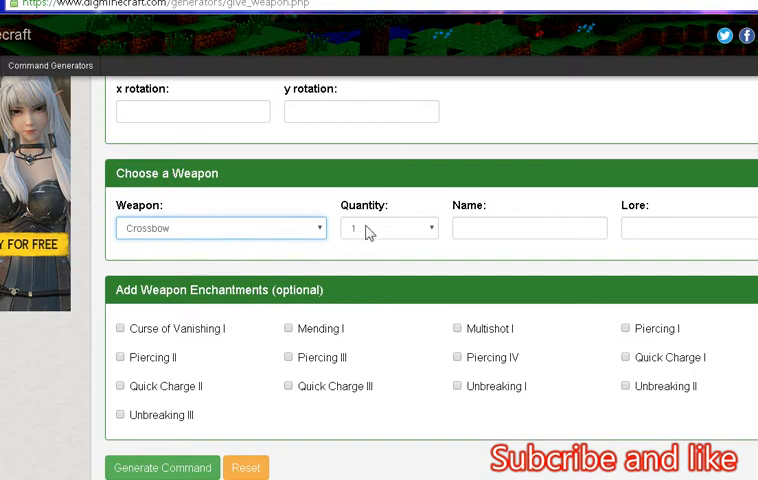
pyautogui.click(528, 228)
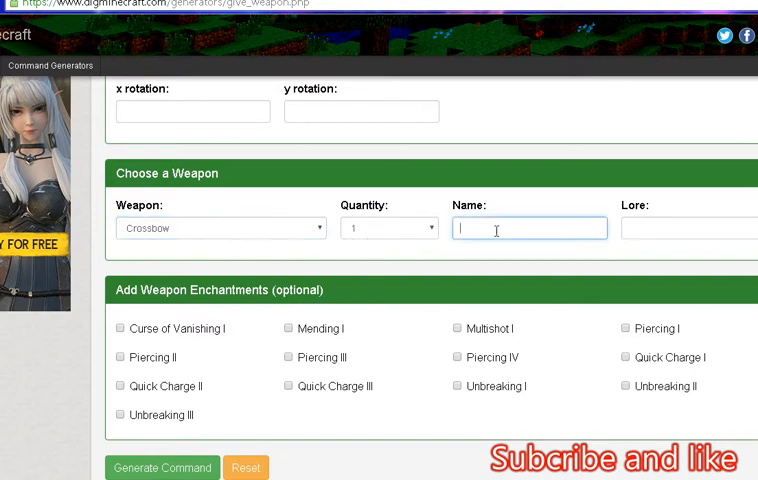
pyautogui.write('Chauchat')
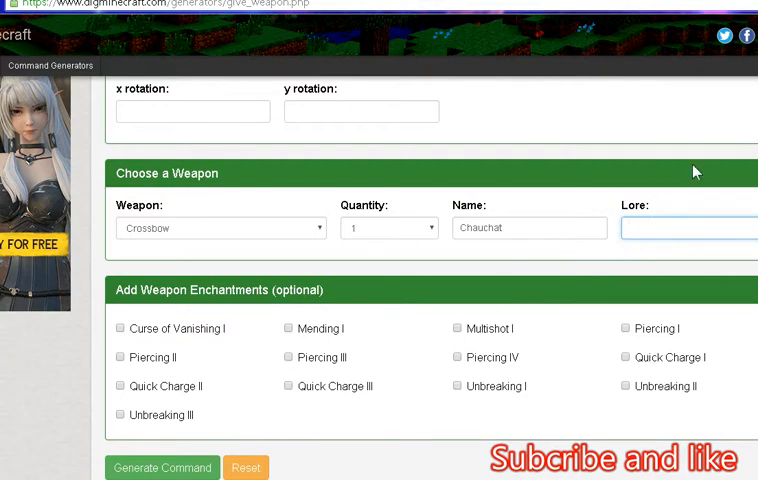
# Step: Add the Quick Charge III and Unbreaking III enchantments to the crossbow
pyautogui.scroll(-3)
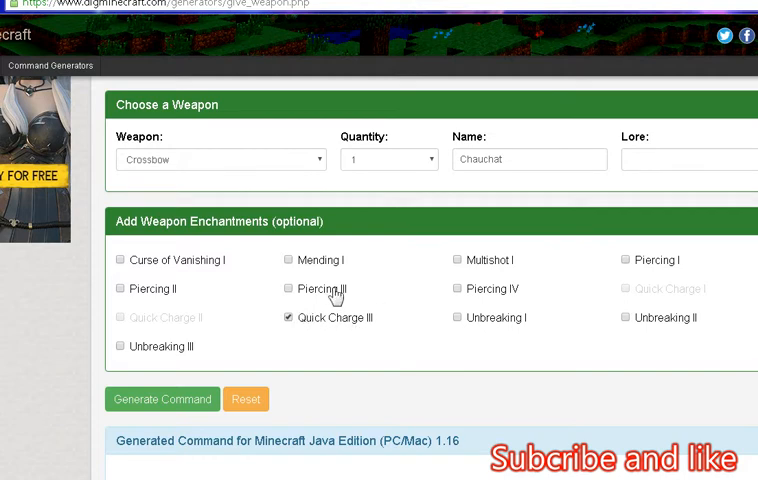
pyautogui.moveTo(408, 366)
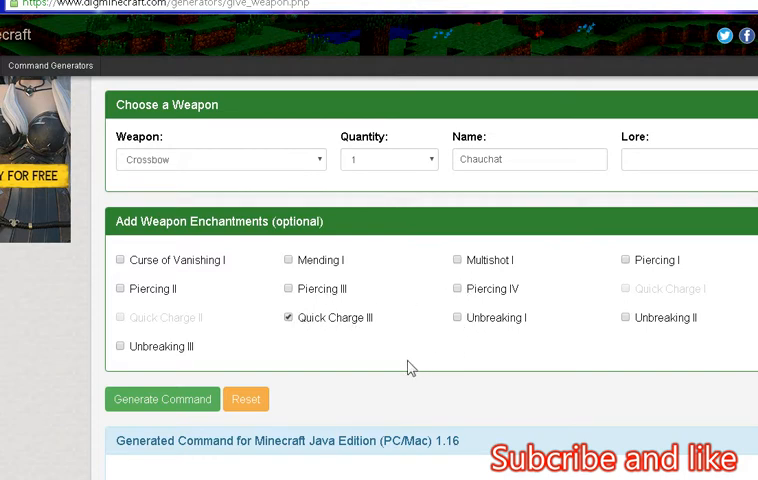
pyautogui.moveTo(276, 342)
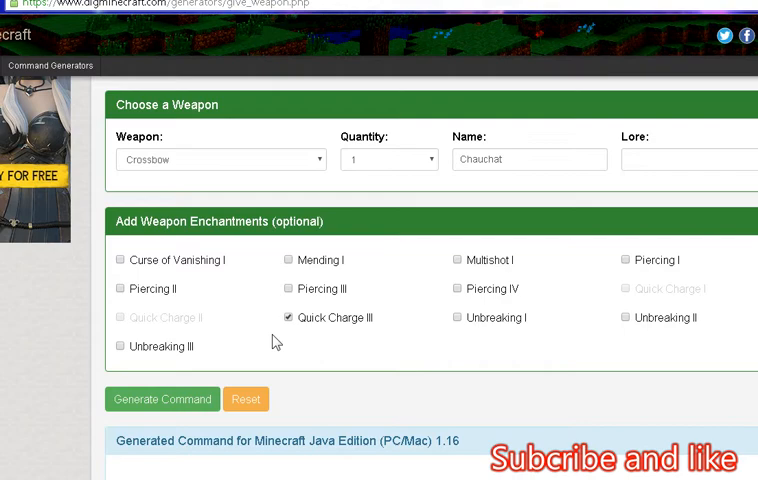
pyautogui.click(118, 346)
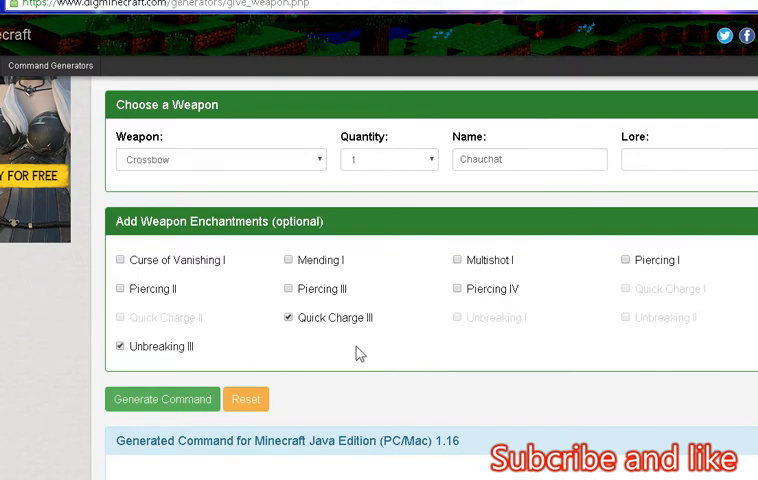
pyautogui.scroll(-3)
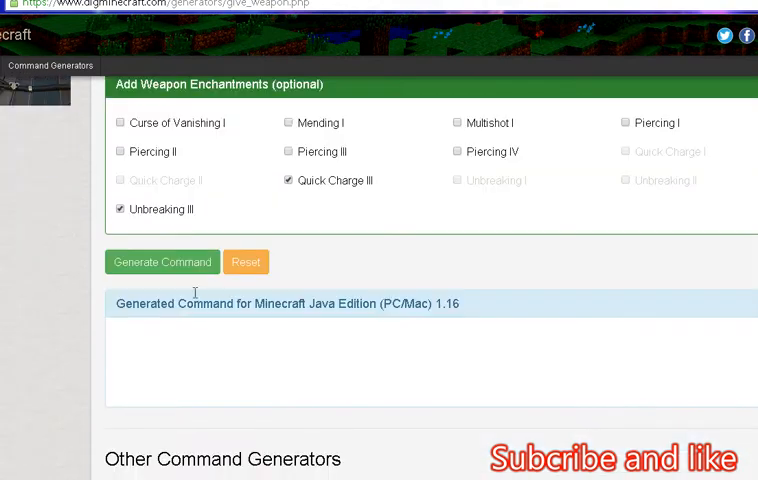
pyautogui.click(160, 262)
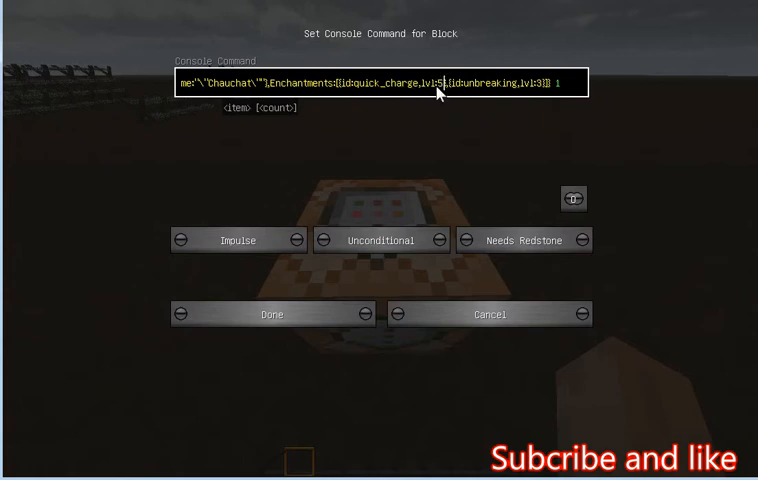
pyautogui.moveTo(604, 156)
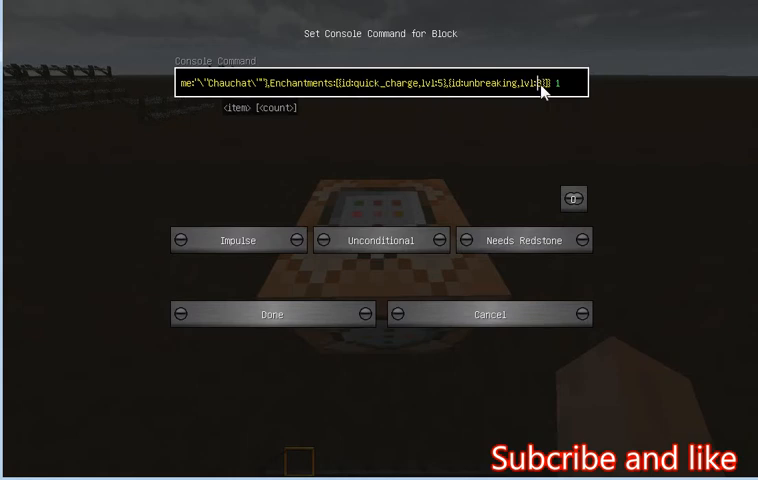
# Step: Enter the give command for crossbow Chauchat with quick_charge 5 and unbreaking 10
pyautogui.write('0')
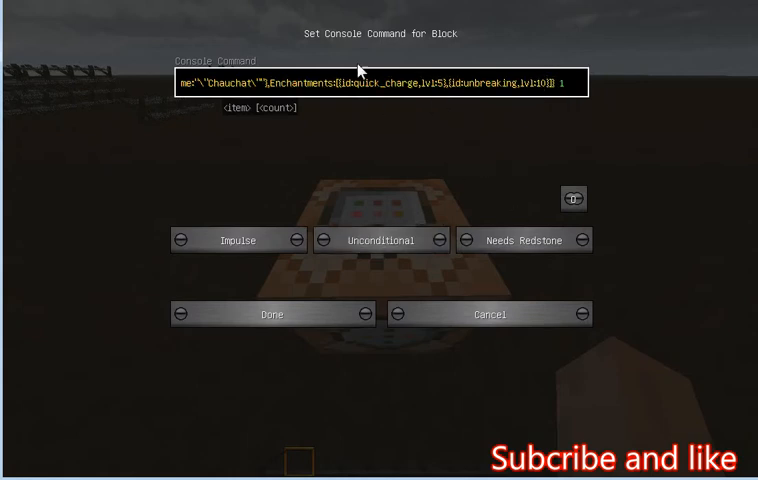
pyautogui.moveTo(450, 268)
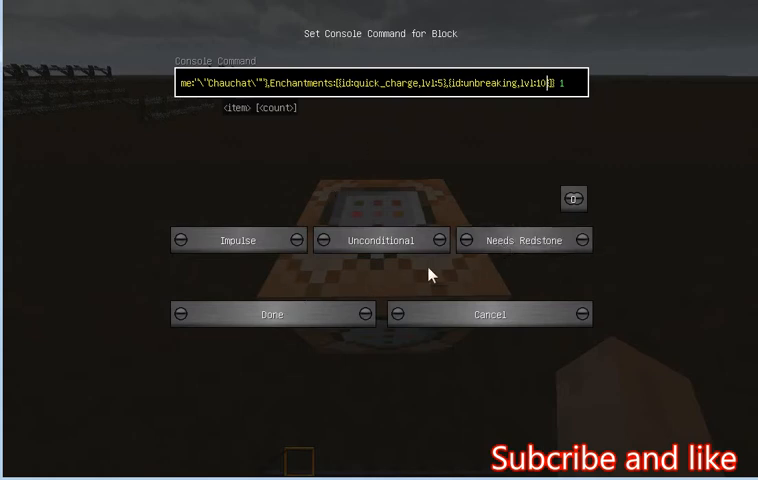
pyautogui.moveTo(336, 308)
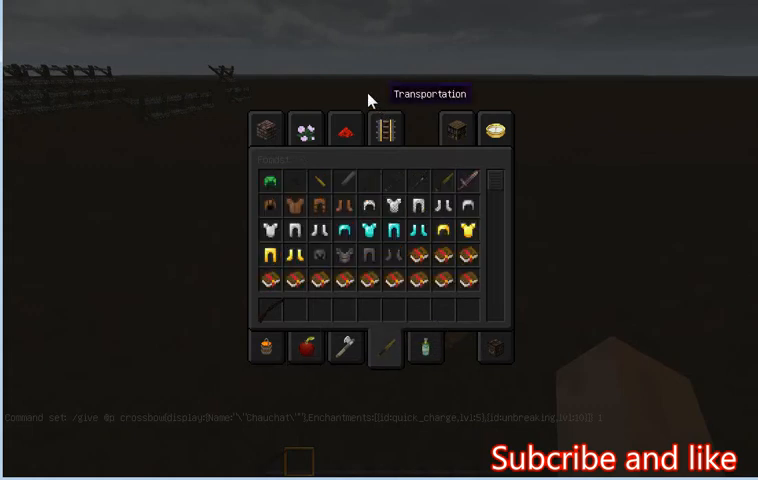
# Step: Take a button from the Redstone inventory tab and place it on the command block
pyautogui.click(344, 128)
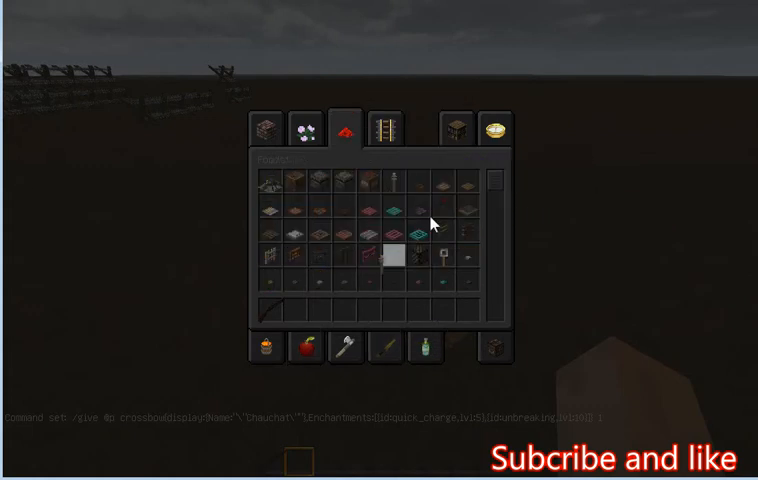
pyautogui.press('Escape')
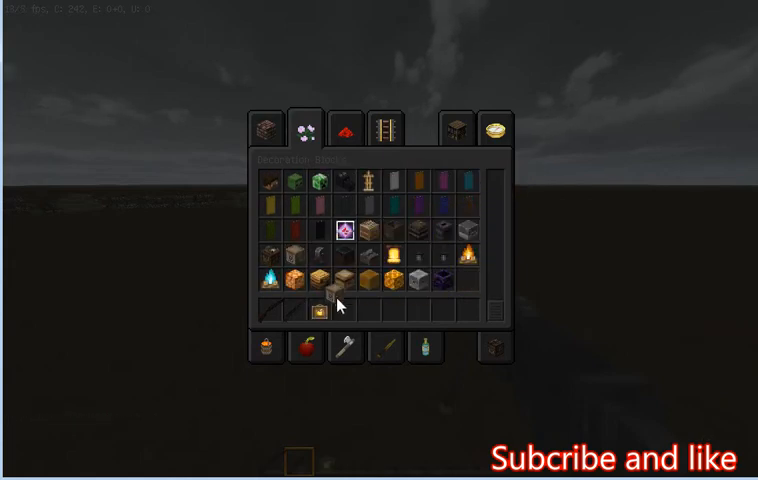
pyautogui.press('e')
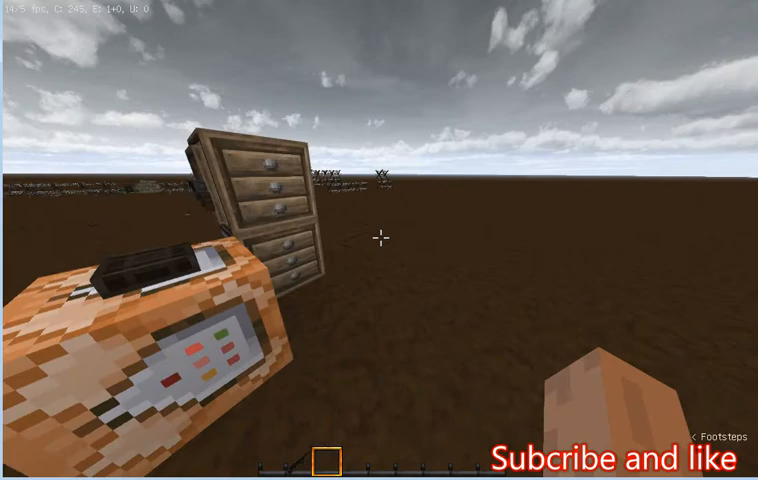
pyautogui.moveTo(380, 238)
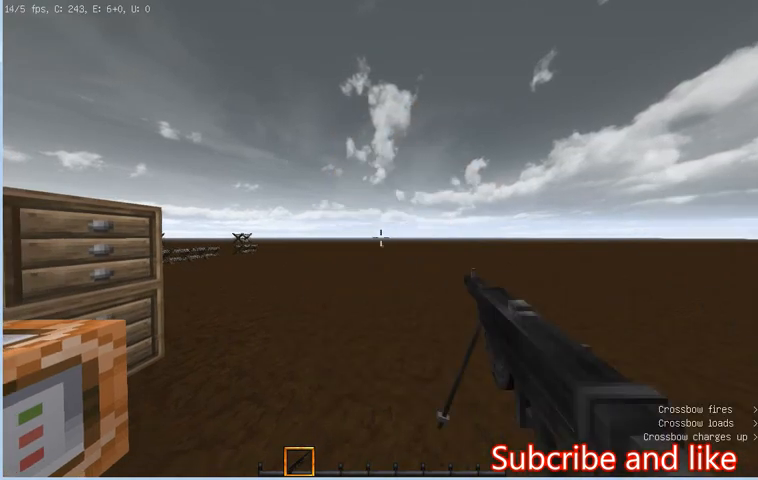
# Step: Fire the Chauchat crossbow repeatedly across the field
pyautogui.click(380, 240)
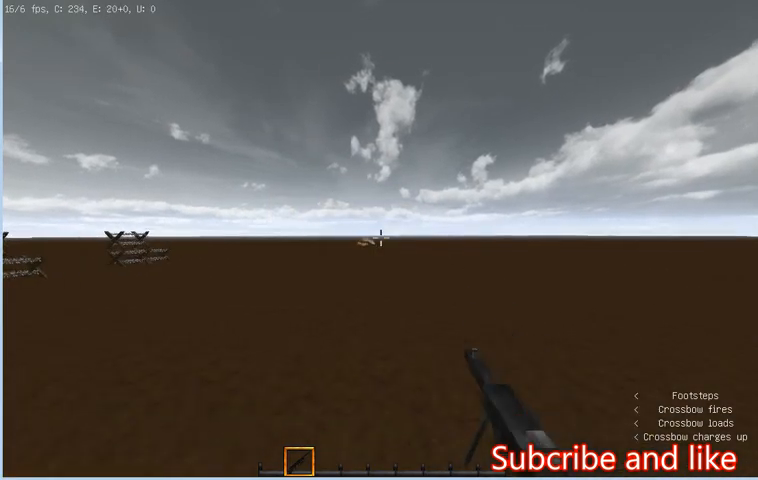
pyautogui.click(380, 240)
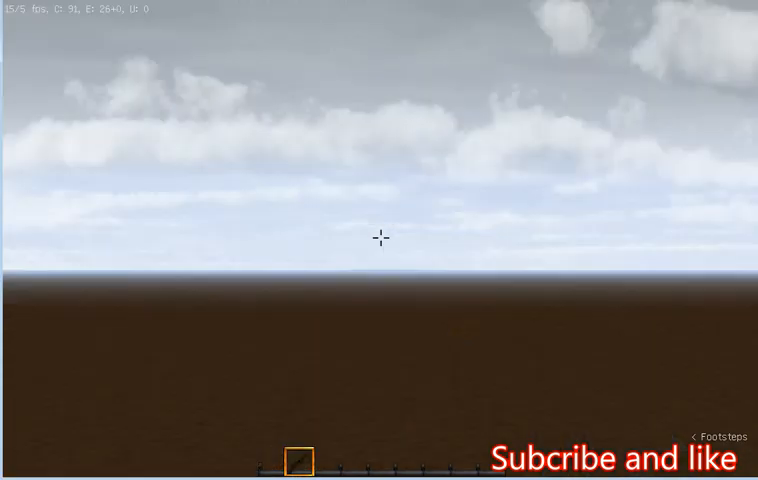
pyautogui.press('e')
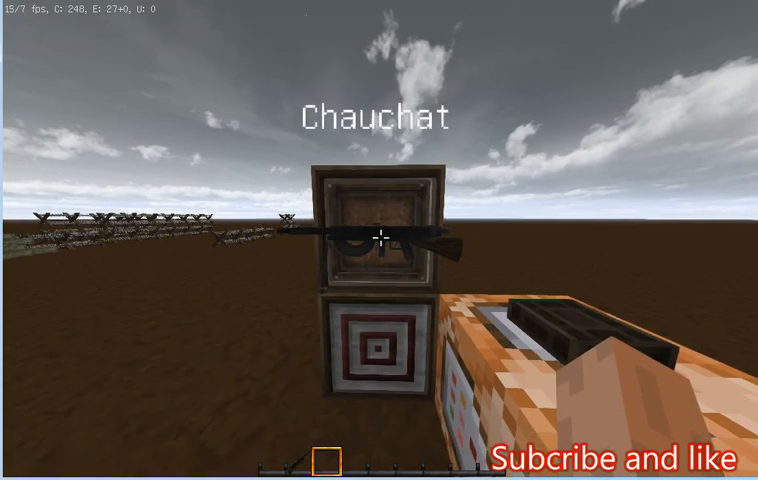
pyautogui.moveTo(380, 240)
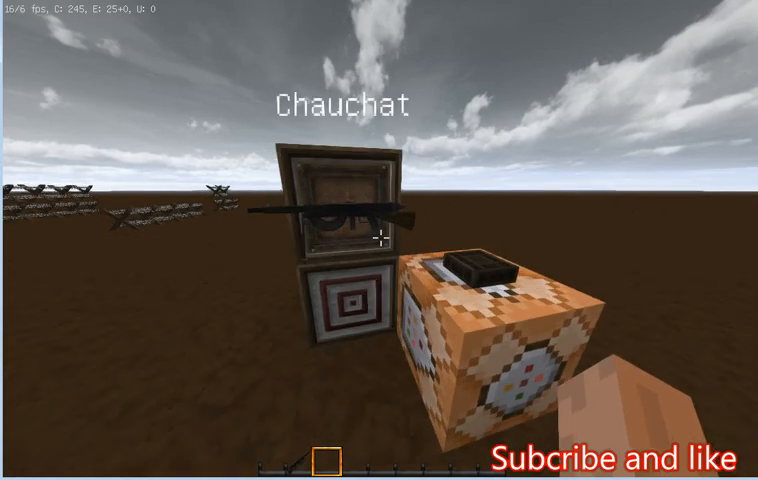
# Step: Return to the command block with an empty hand selected
pyautogui.press('e')
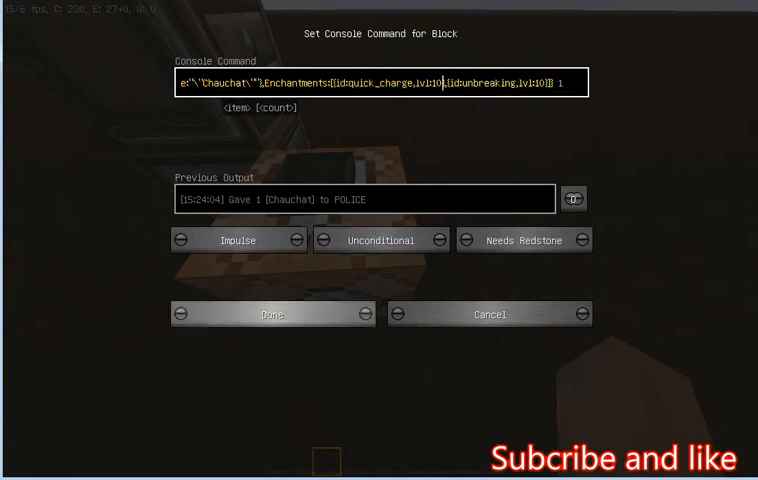
pyautogui.click(272, 312)
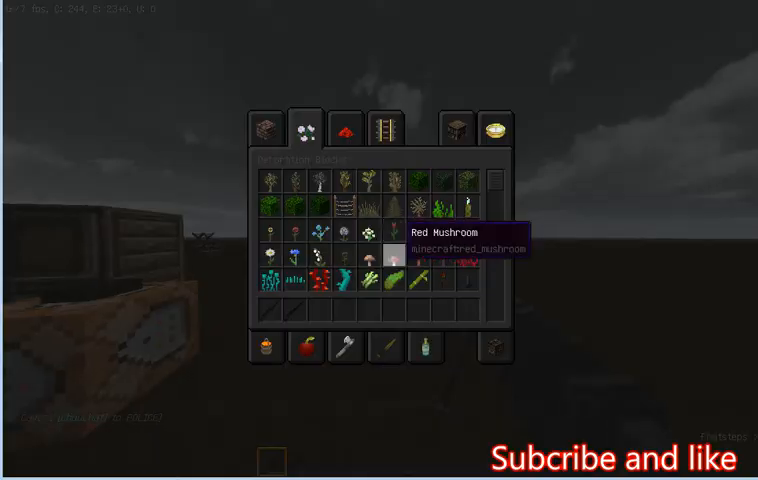
pyautogui.press('Escape')
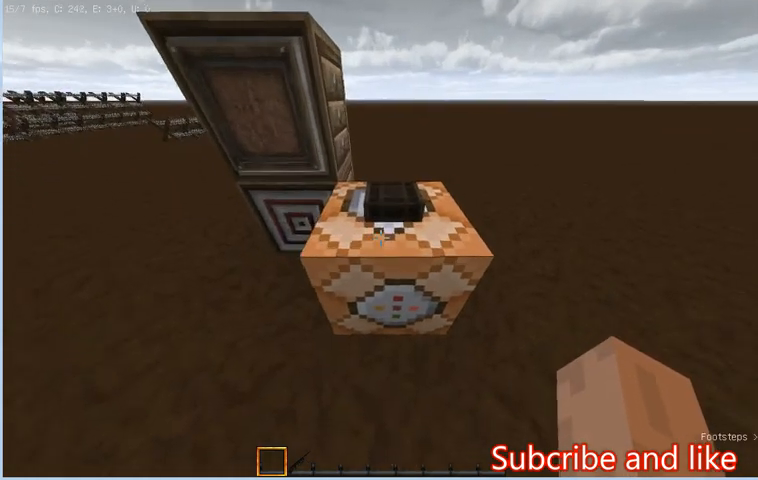
pyautogui.moveTo(380, 240)
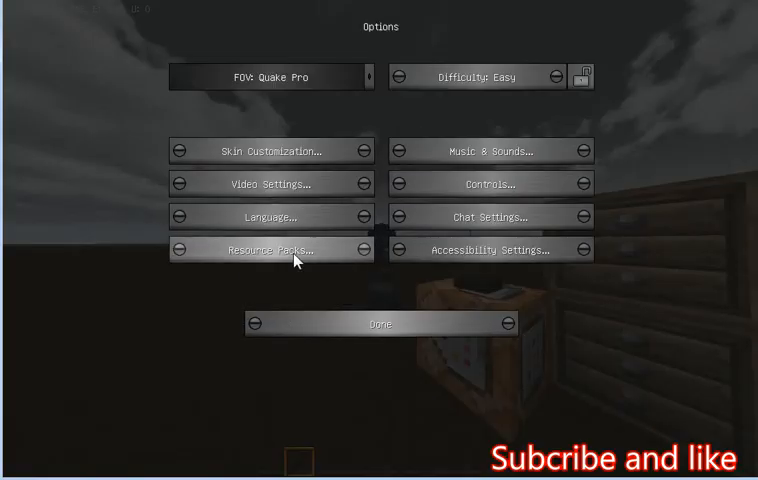
pyautogui.click(270, 250)
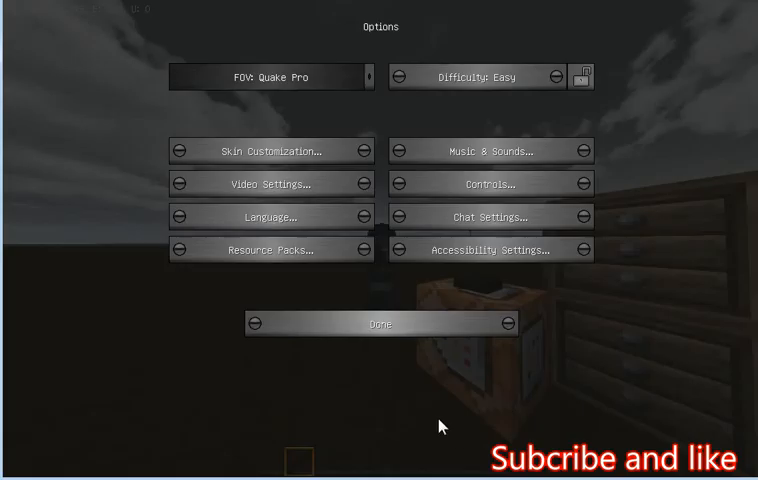
pyautogui.click(380, 324)
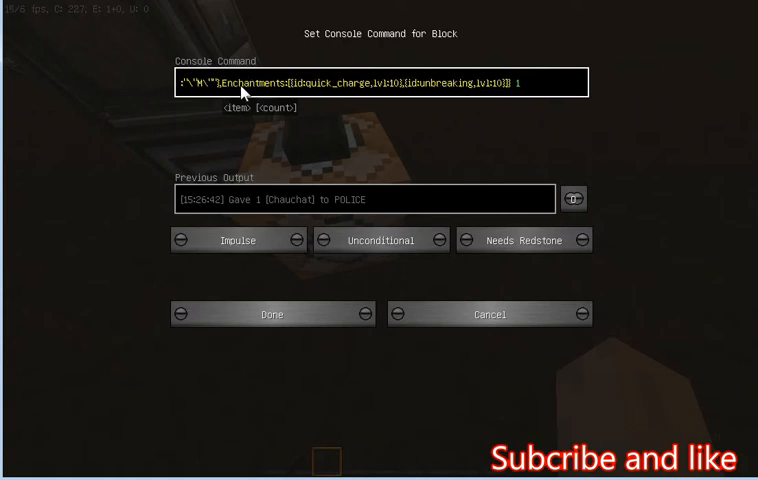
# Step: Rename the crossbow to P18, run it, then rename it to lewis gun
pyautogui.write('p18')
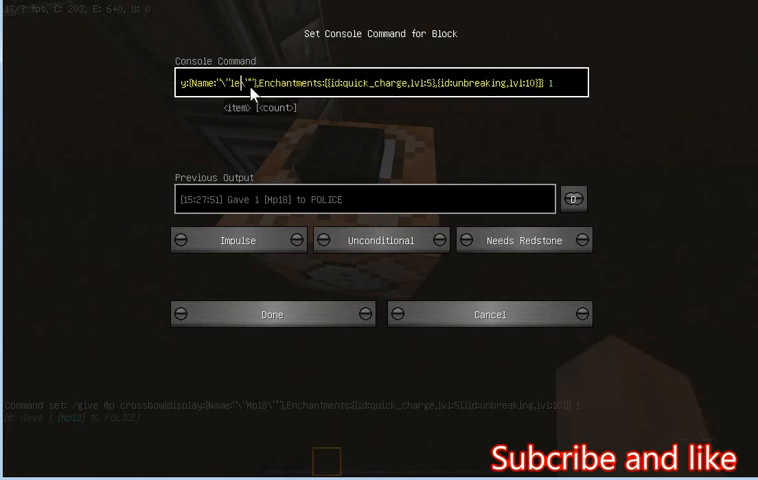
pyautogui.write('lewis gun')
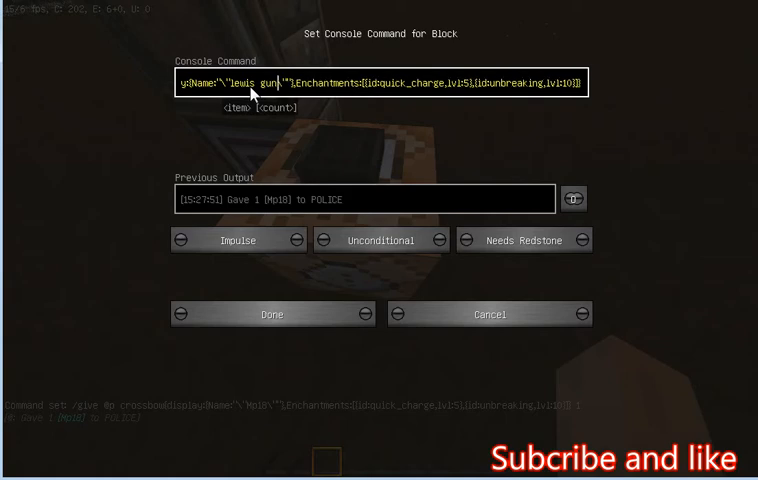